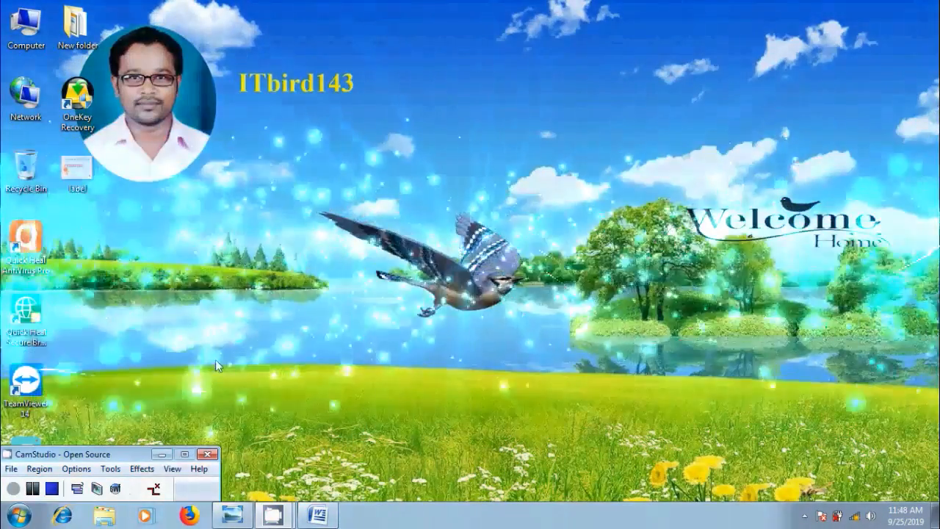
- Open the 'Create and Print Labels' title image in Windows Photo Viewer
{"action": "double_click", "coordinate": [77, 162]}
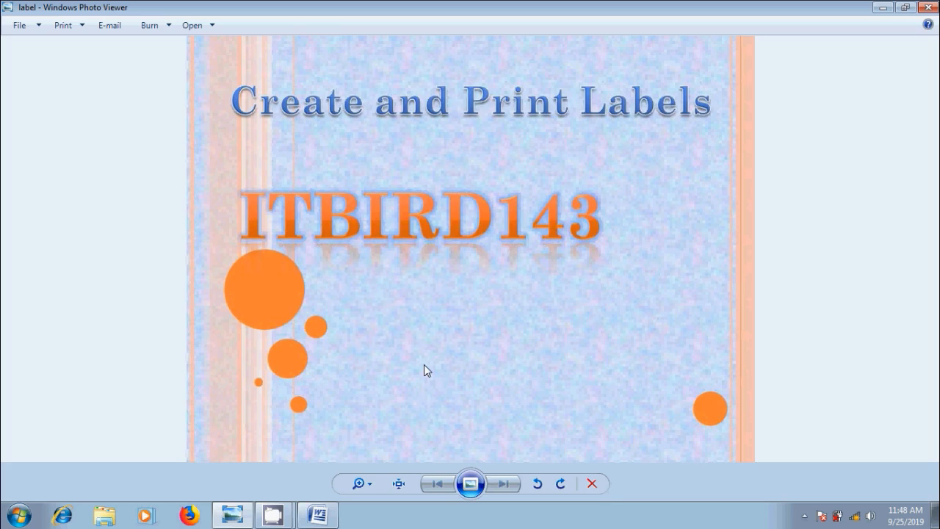
- Open the Envelopes and Labels dialog from Mailings in the blank Word document
{"action": "left_click", "coordinate": [317, 514]}
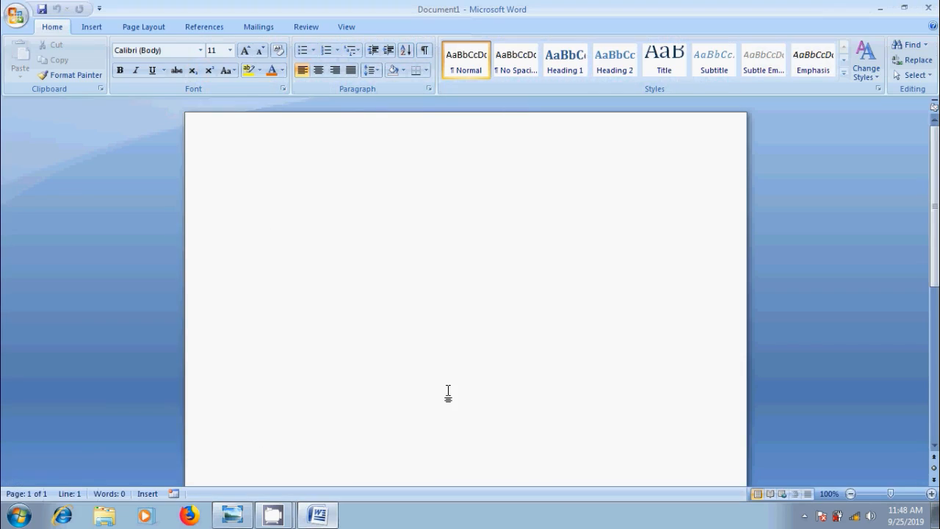
{"action": "left_click", "coordinate": [258, 26]}
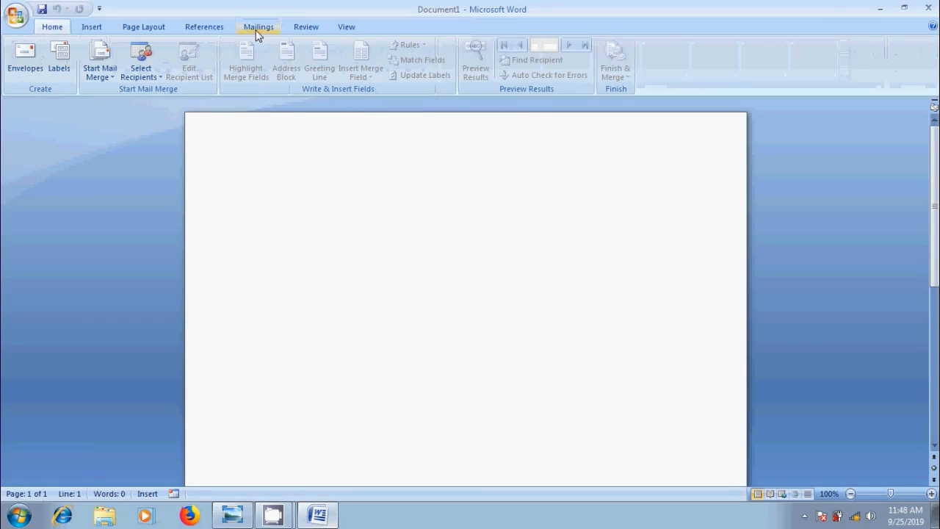
{"action": "left_click", "coordinate": [59, 60]}
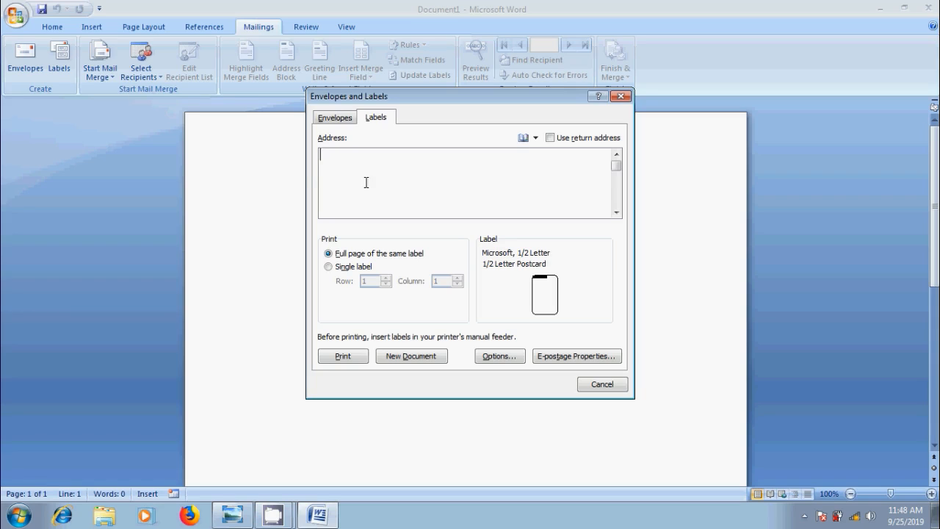
- Type the two-line label address for Raji with a Chennai street and city
{"action": "type", "text": "Raji"}
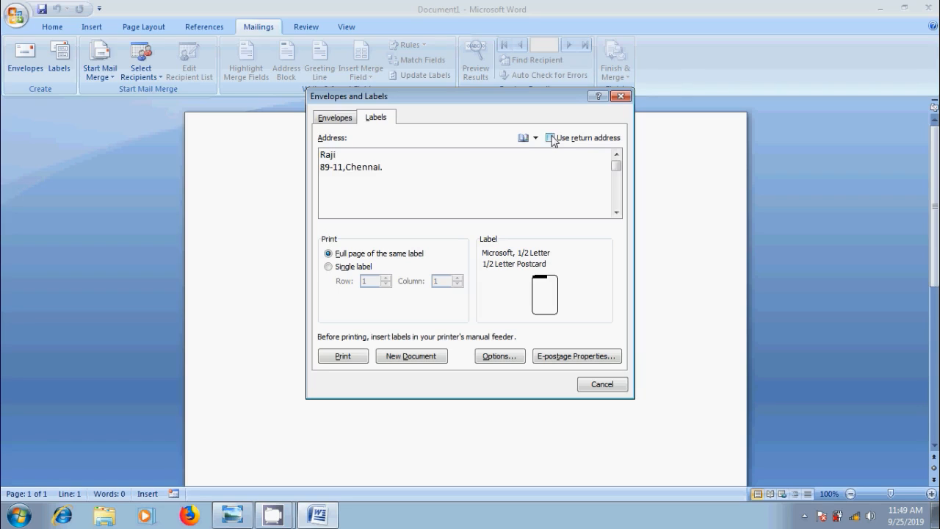
{"action": "left_click", "coordinate": [550, 137]}
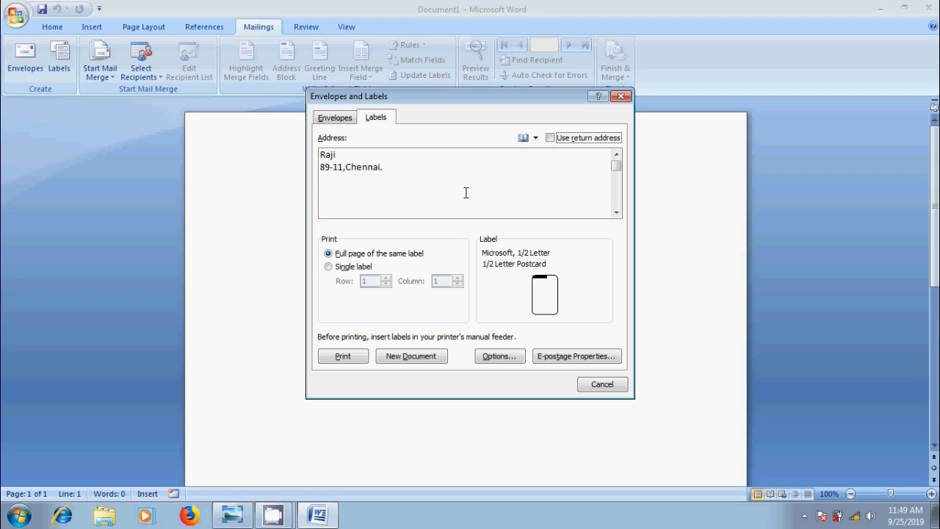
- Format the label address orange, Bold Italic, 14 pt, with Expanded character spacing
{"action": "double_click", "coordinate": [360, 167]}
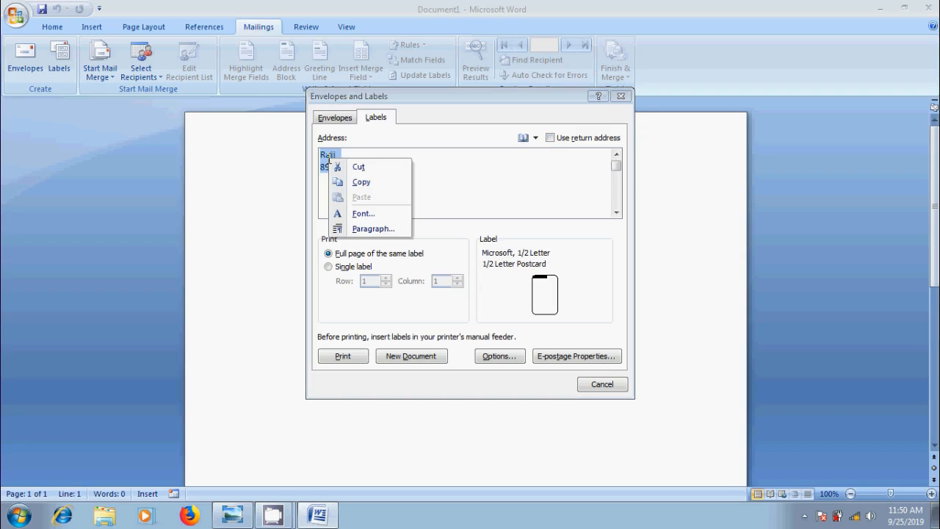
{"action": "mouse_move", "coordinate": [371, 214]}
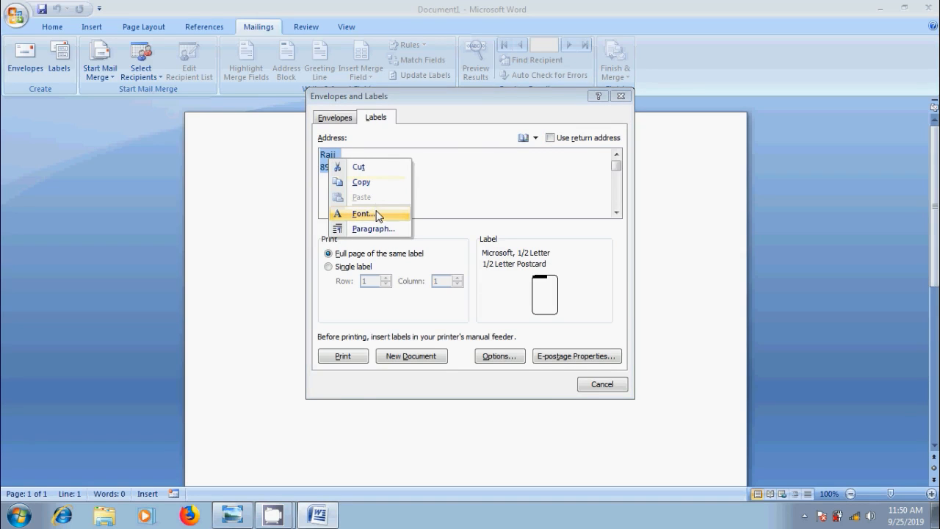
{"action": "left_click", "coordinate": [363, 213]}
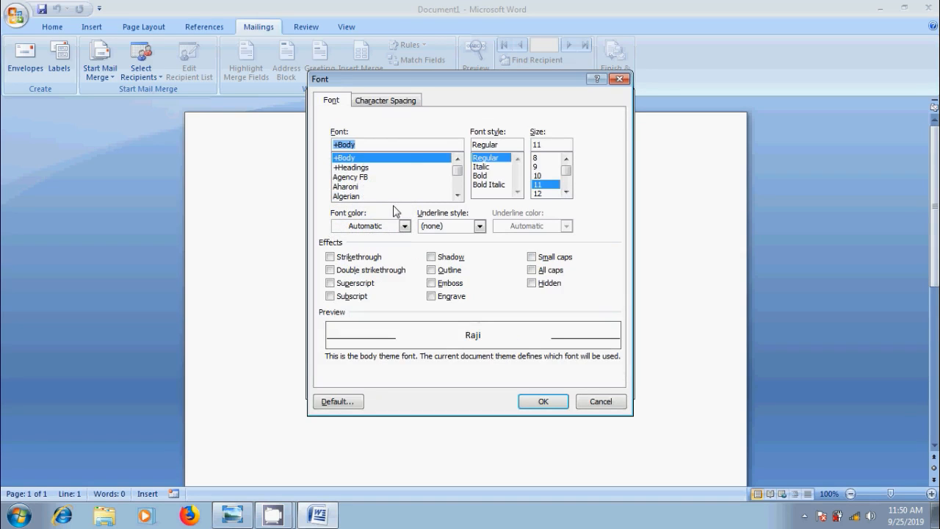
{"action": "mouse_move", "coordinate": [404, 235]}
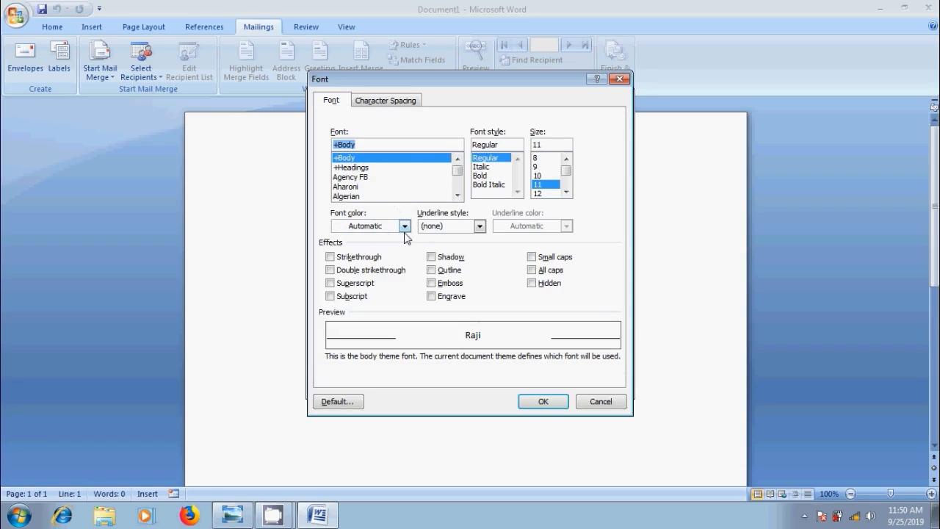
{"action": "left_click", "coordinate": [404, 225]}
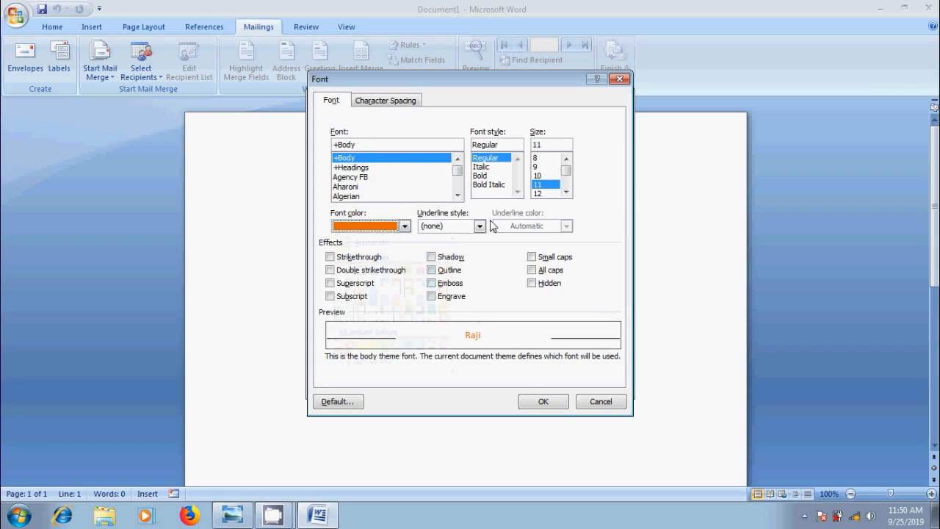
{"action": "left_click", "coordinate": [487, 184]}
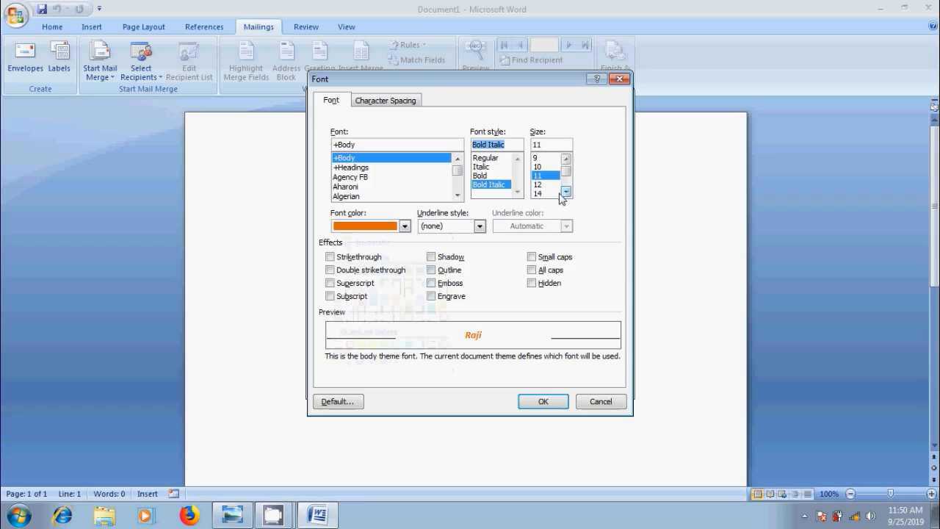
{"action": "left_click", "coordinate": [385, 99]}
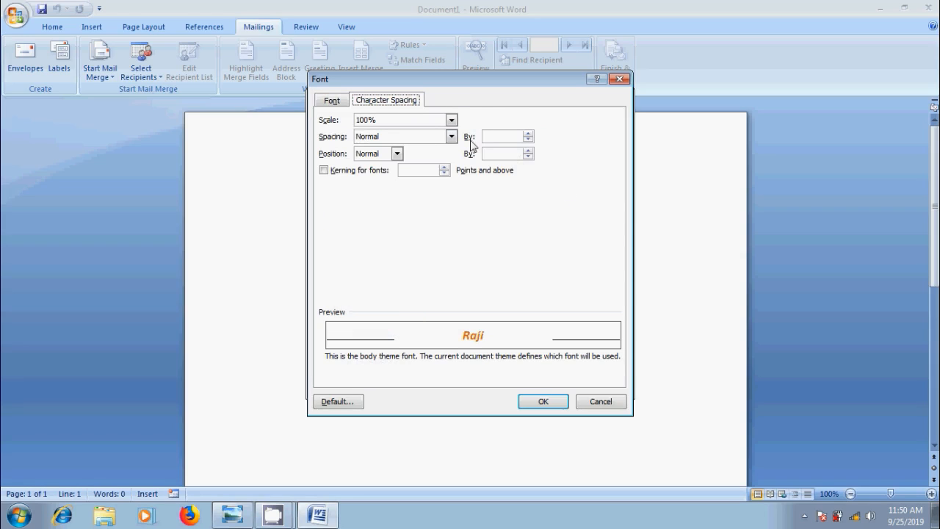
{"action": "left_click", "coordinate": [451, 136]}
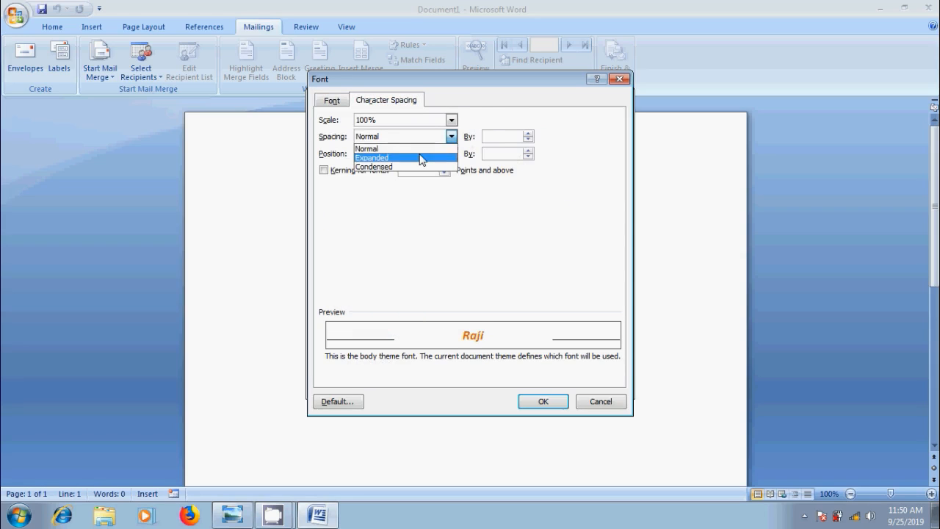
{"action": "left_click", "coordinate": [331, 99]}
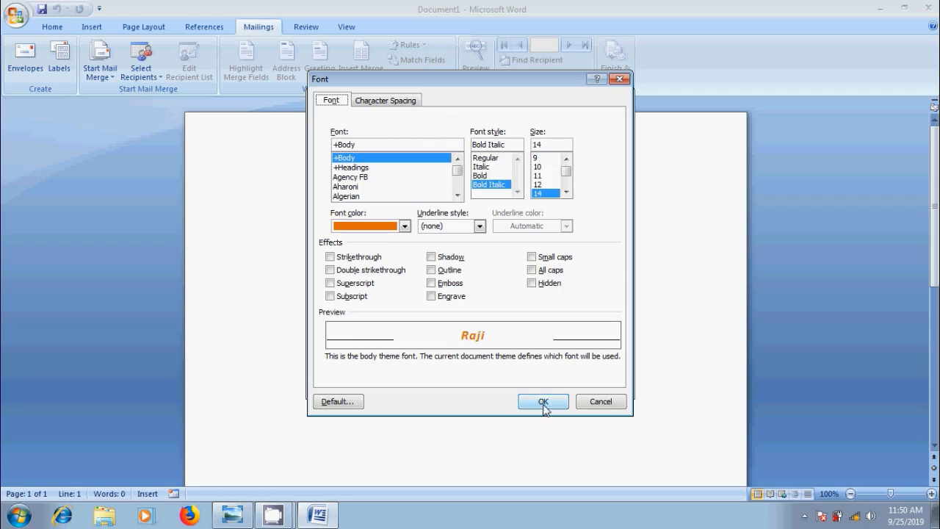
{"action": "left_click", "coordinate": [542, 401]}
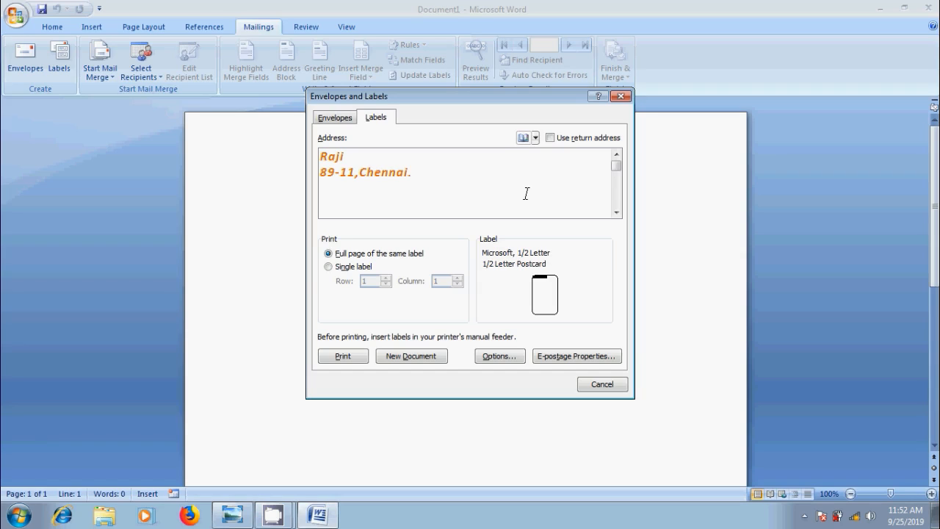
{"action": "mouse_move", "coordinate": [525, 139]}
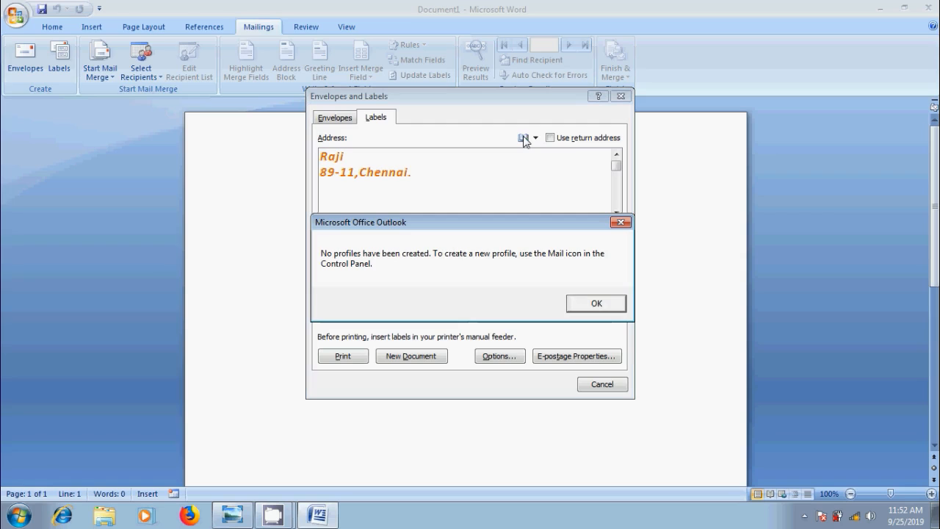
{"action": "left_click", "coordinate": [596, 303]}
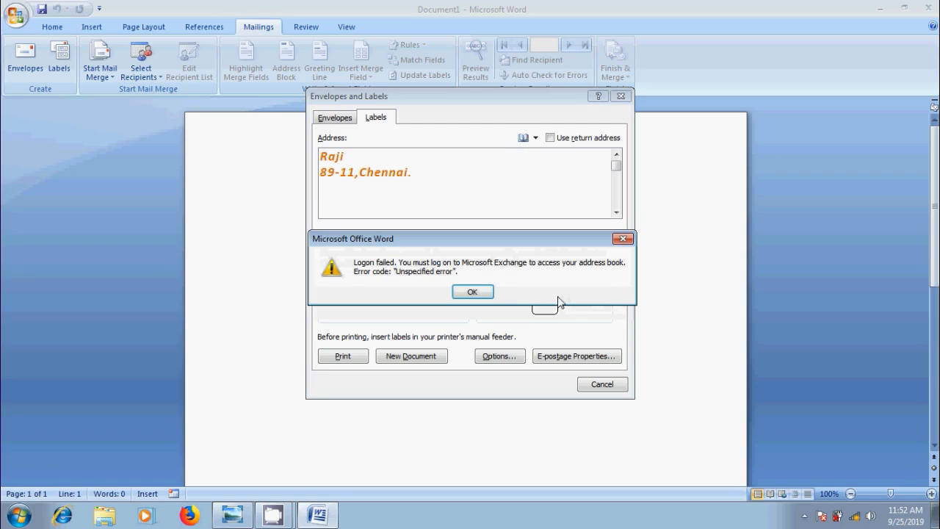
{"action": "left_click", "coordinate": [472, 291]}
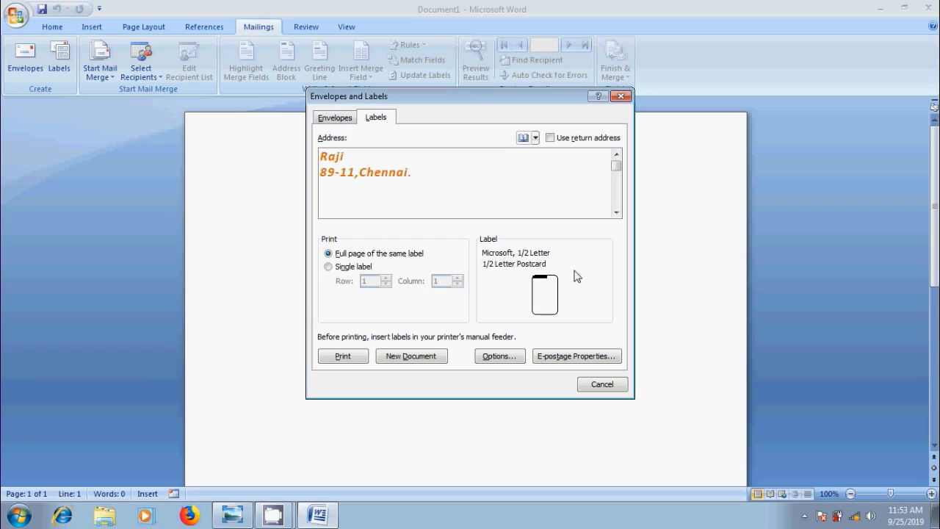
{"action": "mouse_move", "coordinate": [500, 356]}
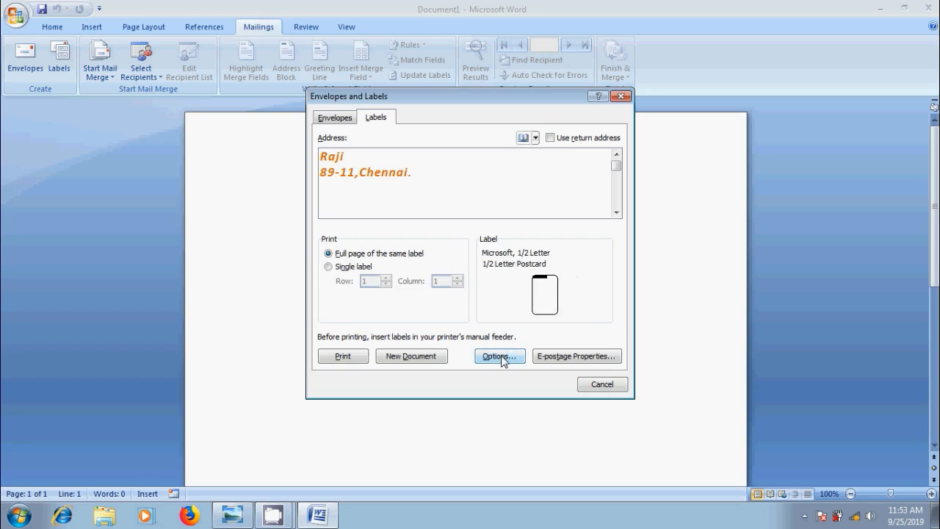
- Select the Microsoft C3 envelope product and view its 18.03" × 12.76" details
{"action": "left_click", "coordinate": [498, 356]}
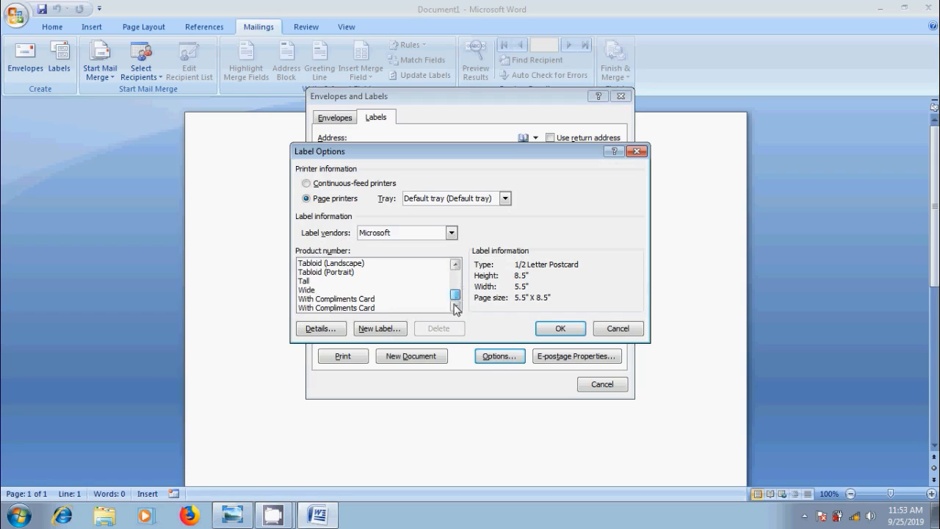
{"action": "left_click", "coordinate": [454, 277]}
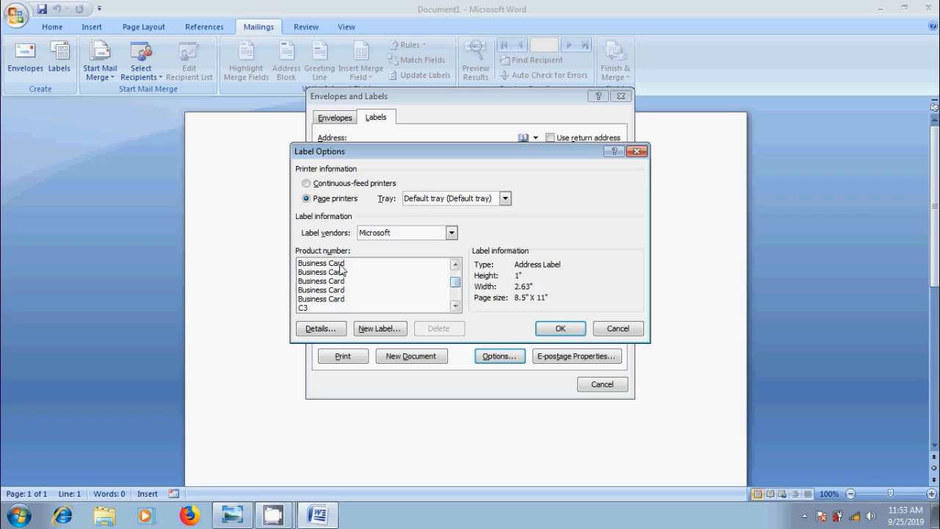
{"action": "left_click", "coordinate": [321, 307]}
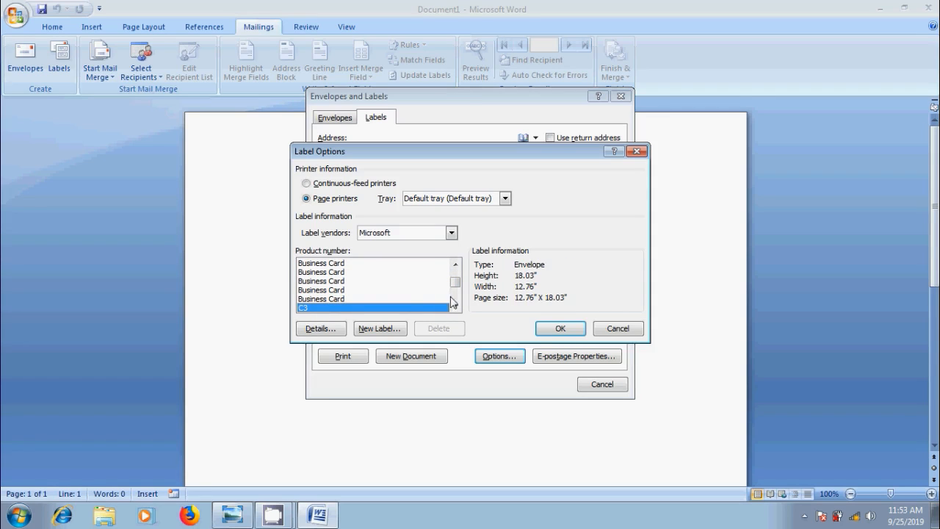
{"action": "left_click", "coordinate": [454, 278]}
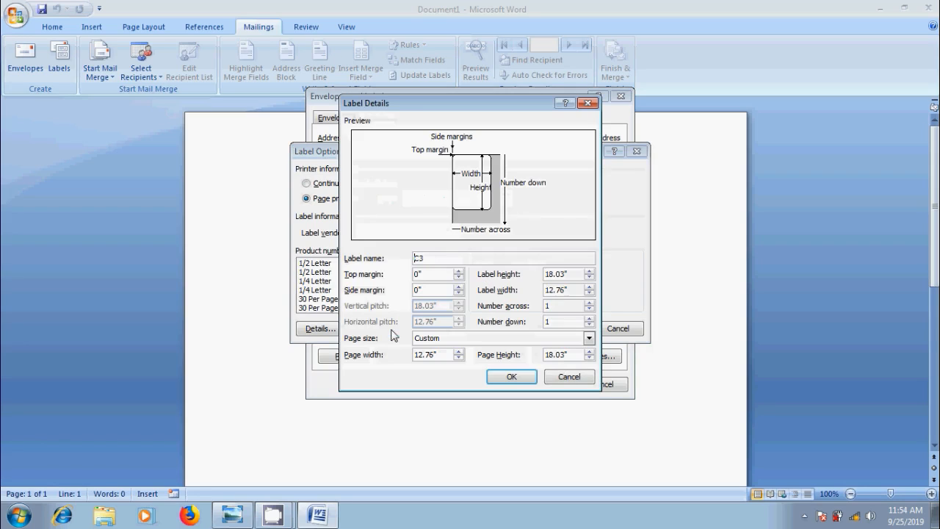
- Try adjusting the C3 label margins, width and height, then cancel without changes
{"action": "left_click", "coordinate": [459, 271]}
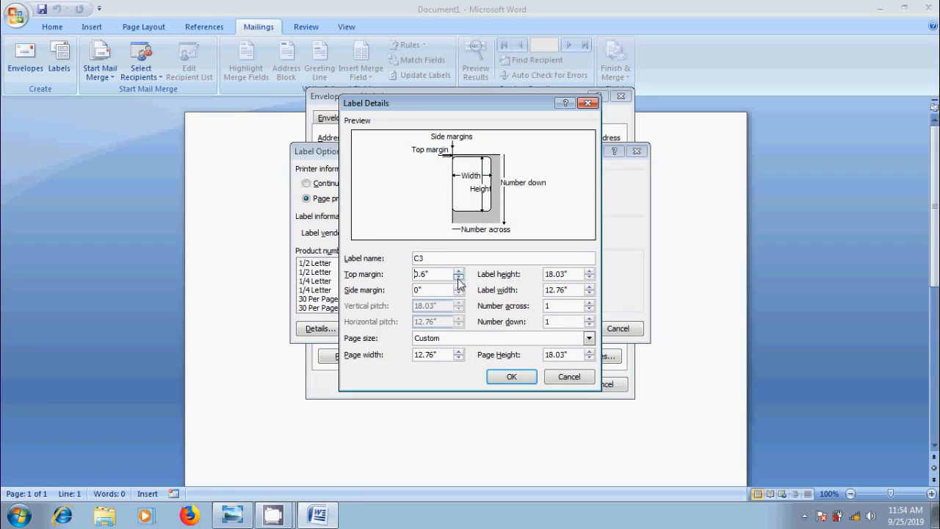
{"action": "left_click", "coordinate": [459, 286]}
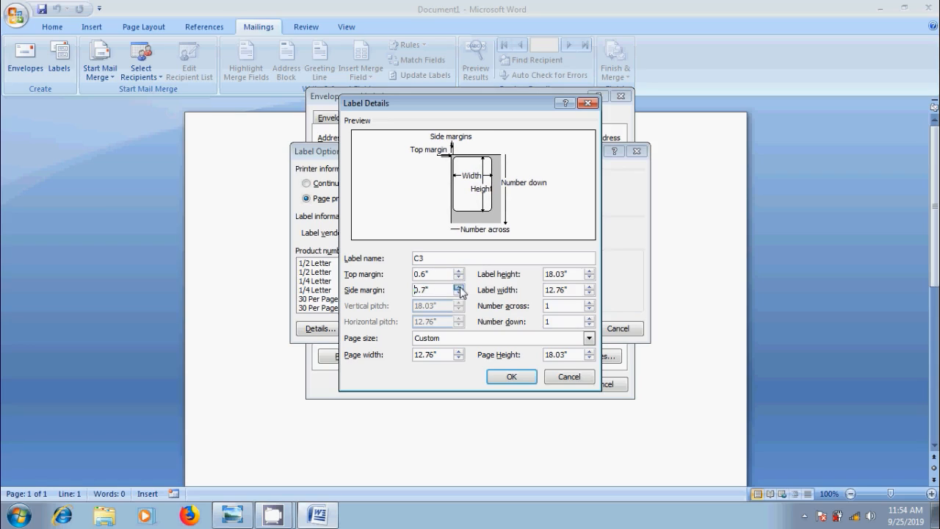
{"action": "left_click", "coordinate": [591, 292]}
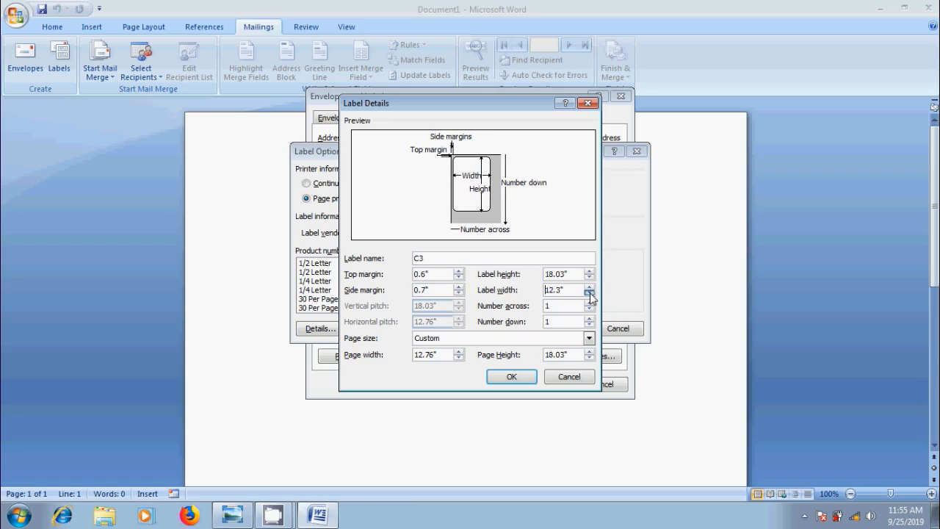
{"action": "left_click", "coordinate": [588, 293]}
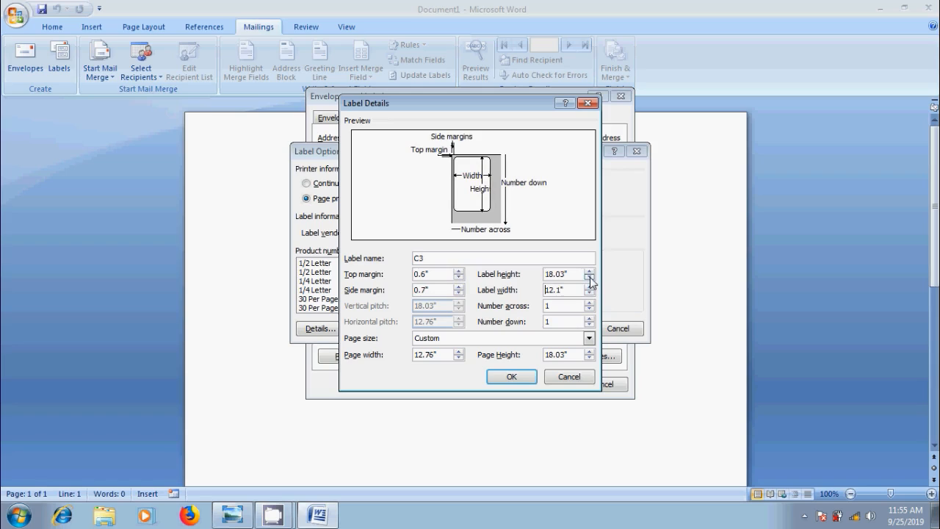
{"action": "left_click", "coordinate": [588, 278]}
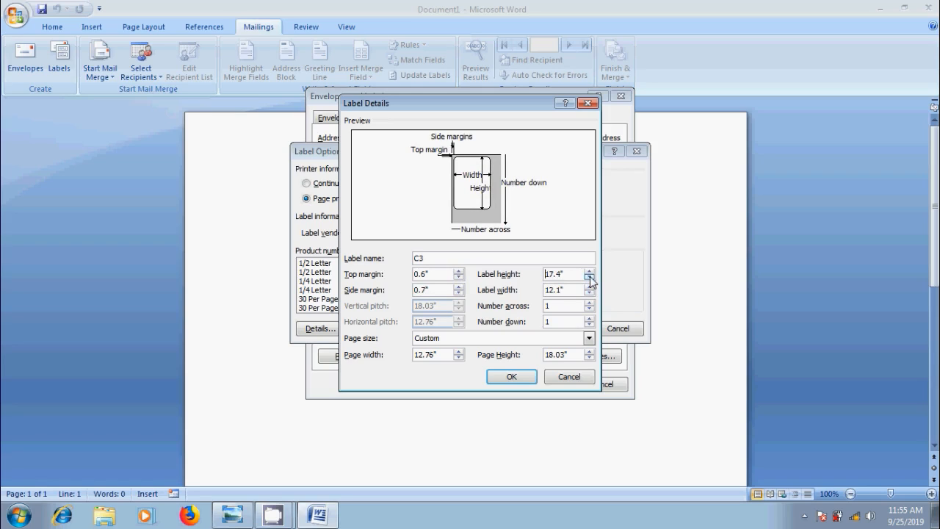
{"action": "left_click", "coordinate": [588, 278]}
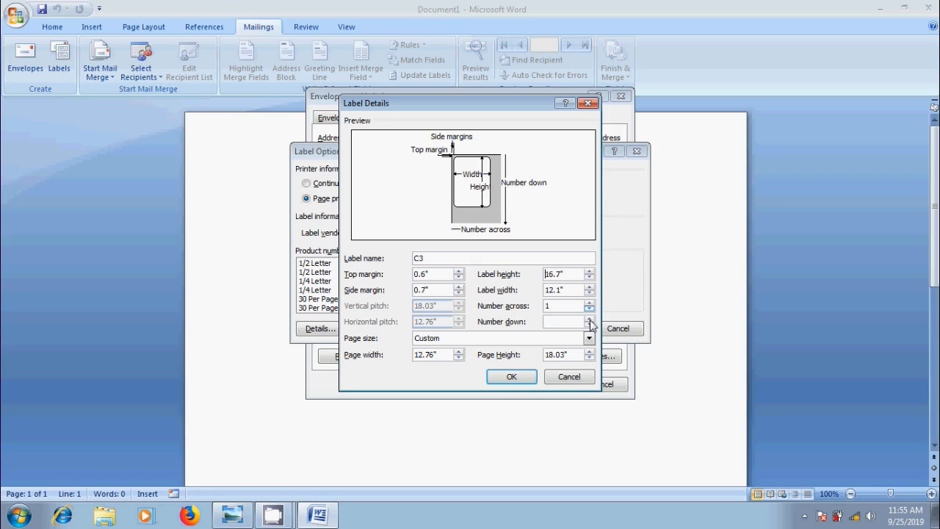
{"action": "left_click", "coordinate": [588, 318]}
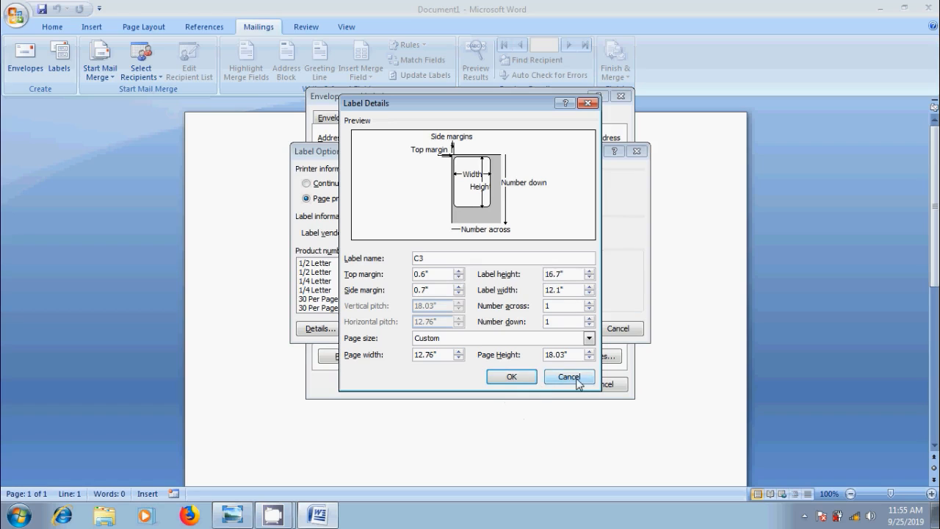
{"action": "left_click", "coordinate": [569, 375]}
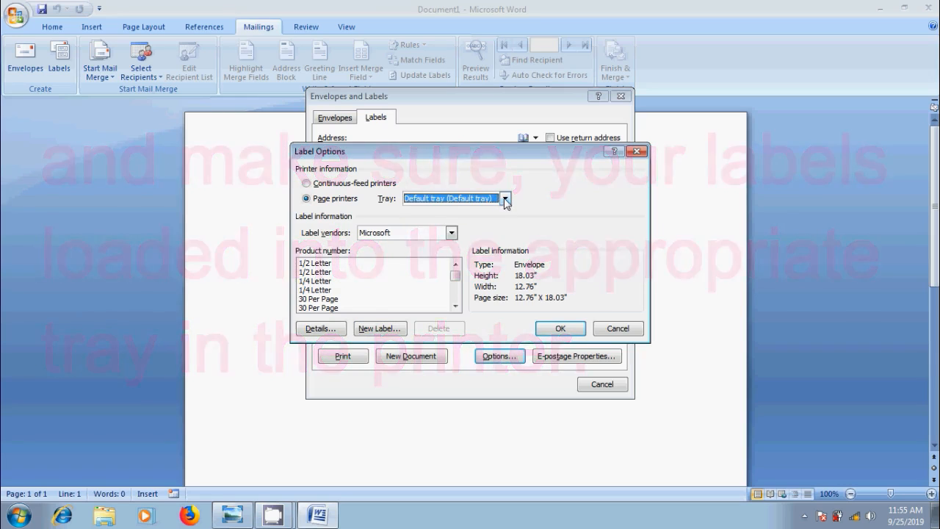
- Choose Microsoft as label vendor with the 1/2 Letter postcard product and confirm
{"action": "left_click", "coordinate": [452, 232]}
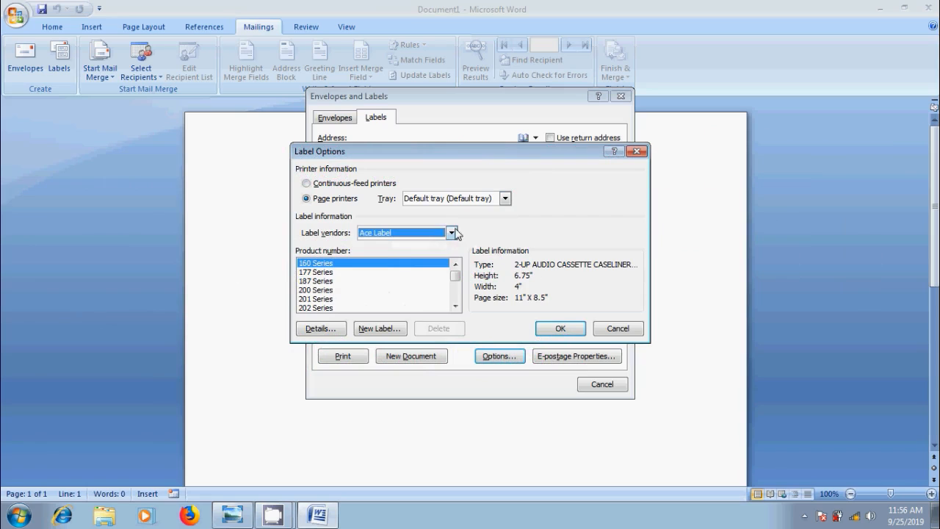
{"action": "left_click", "coordinate": [451, 232]}
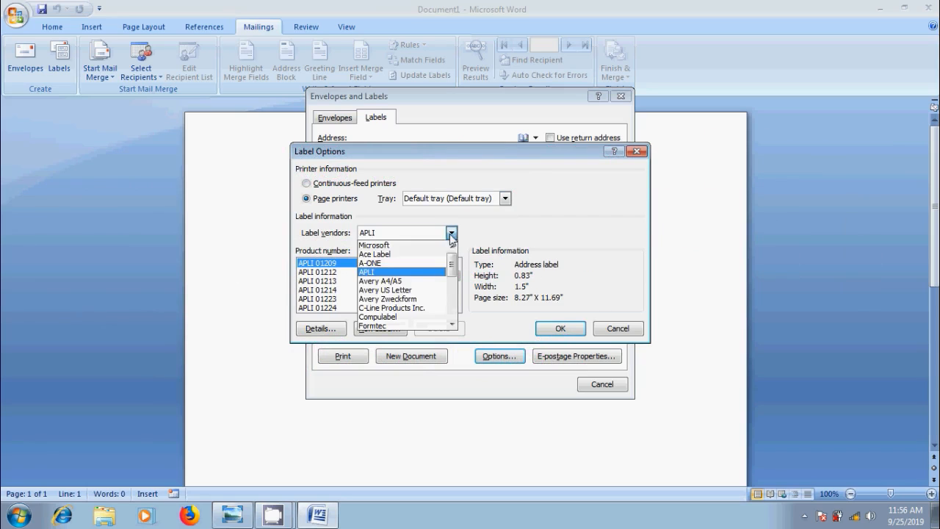
{"action": "left_click", "coordinate": [391, 308]}
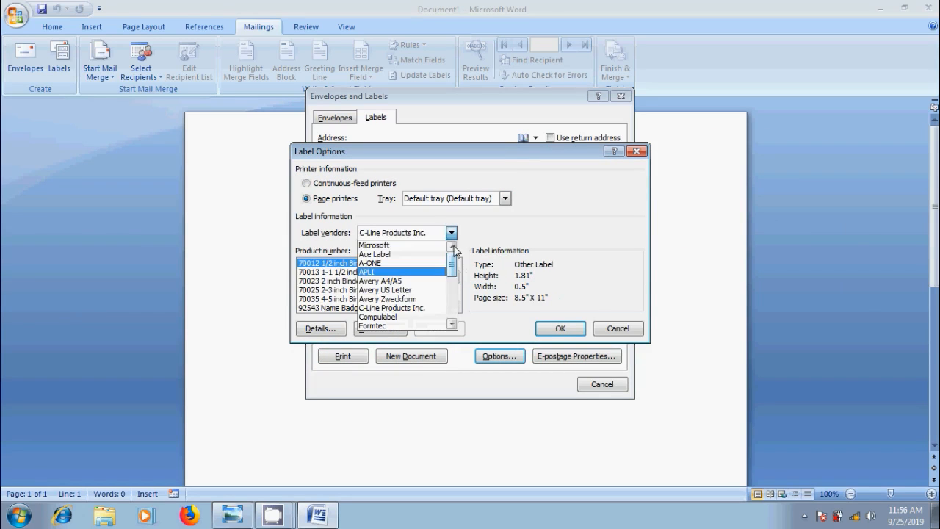
{"action": "left_click", "coordinate": [373, 244]}
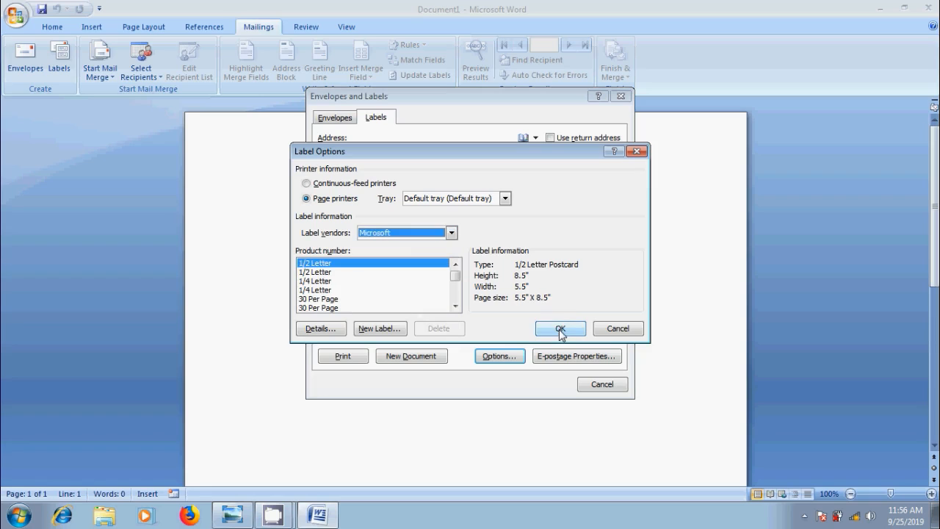
{"action": "left_click", "coordinate": [559, 328]}
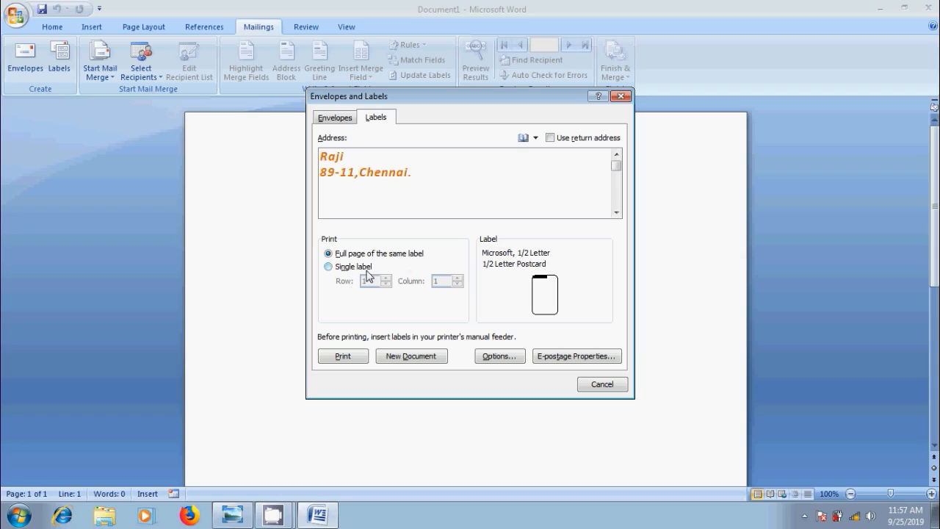
{"action": "left_click", "coordinate": [328, 266]}
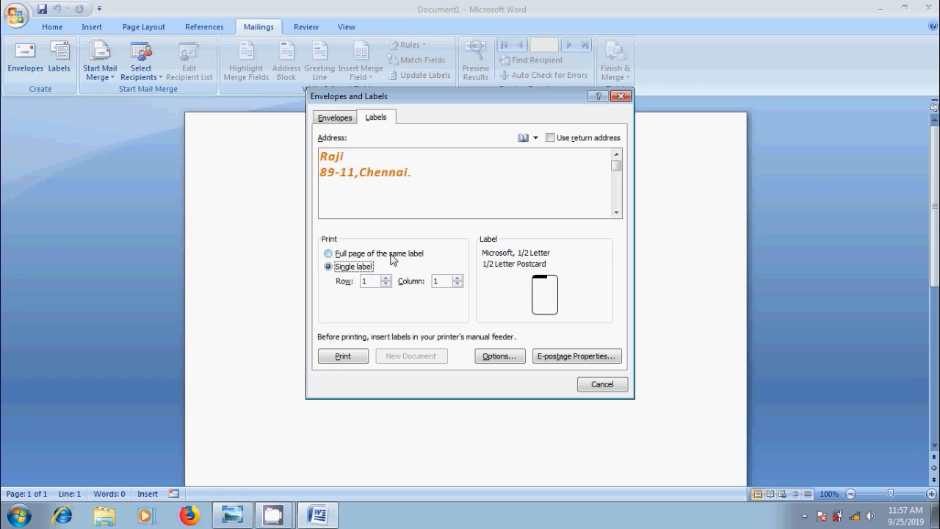
{"action": "left_click", "coordinate": [328, 253]}
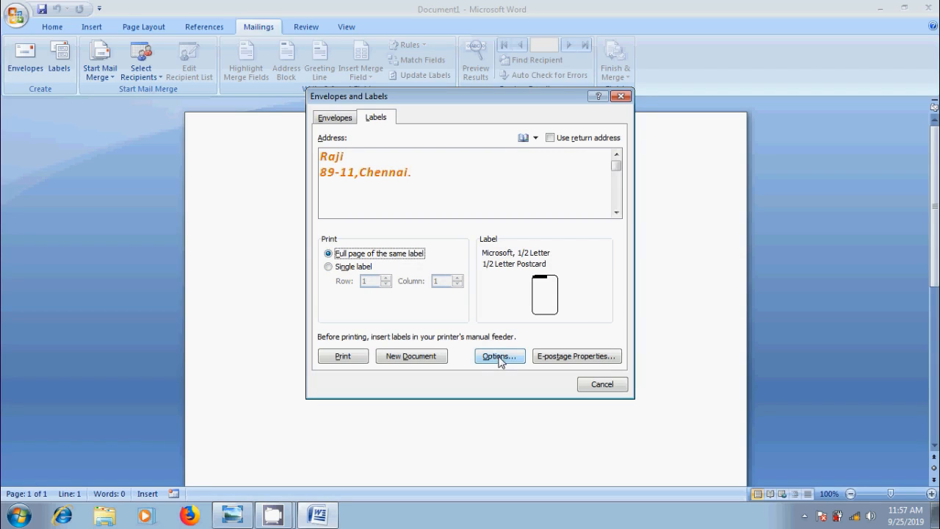
- Pick the 30 Per Page Address Label and print the sheet of orange addresses
{"action": "left_click", "coordinate": [499, 356]}
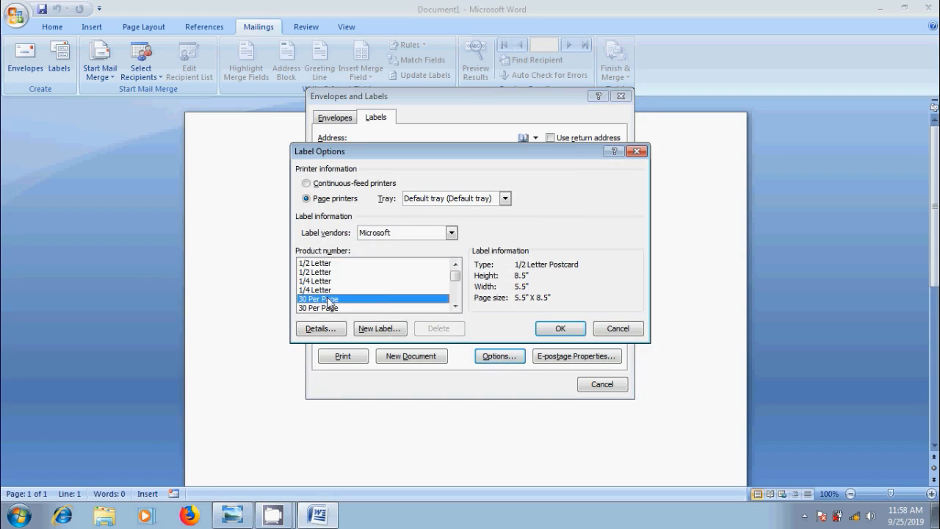
{"action": "left_click", "coordinate": [560, 328]}
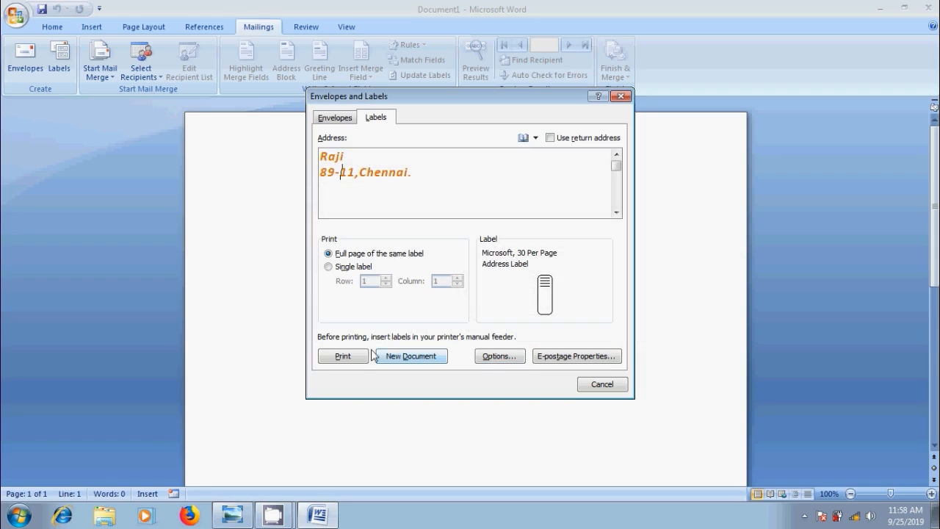
{"action": "left_click", "coordinate": [409, 355]}
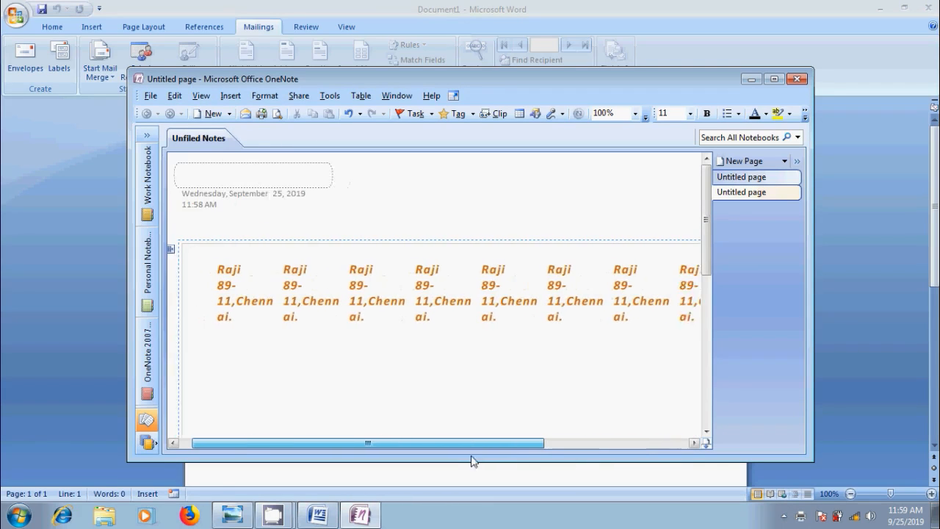
- Scroll through the OneNote printout of repeated orange address labels, then close it
{"action": "scroll", "scroll_direction": "down", "scroll_amount": 3}
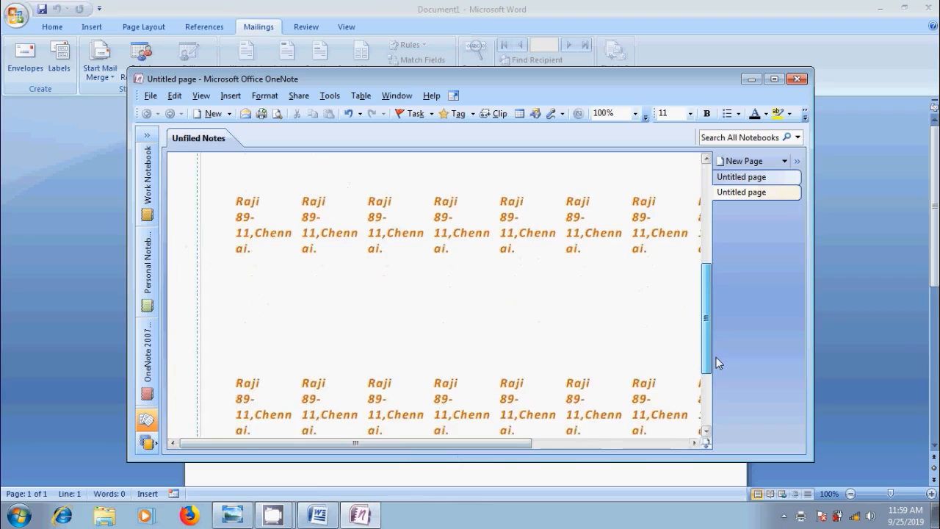
{"action": "scroll", "scroll_direction": "up", "scroll_amount": 3}
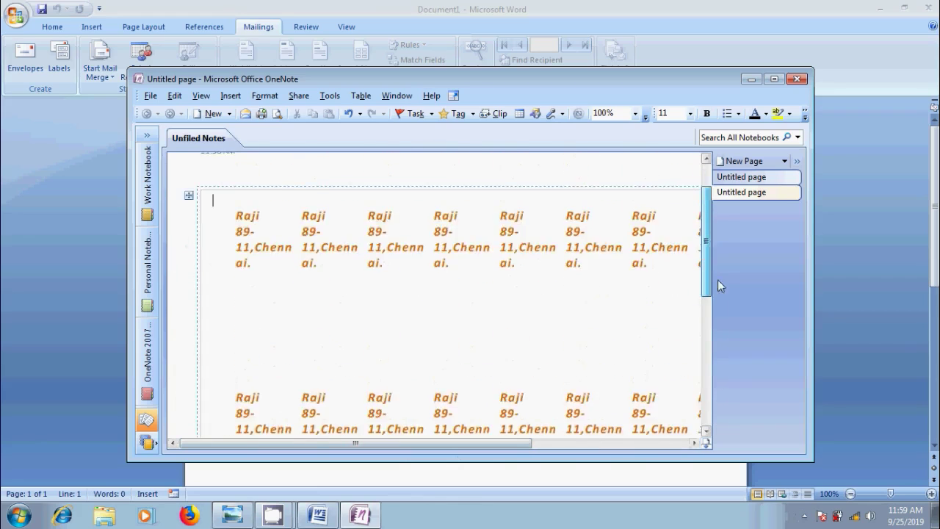
{"action": "scroll", "scroll_direction": "up", "scroll_amount": 3}
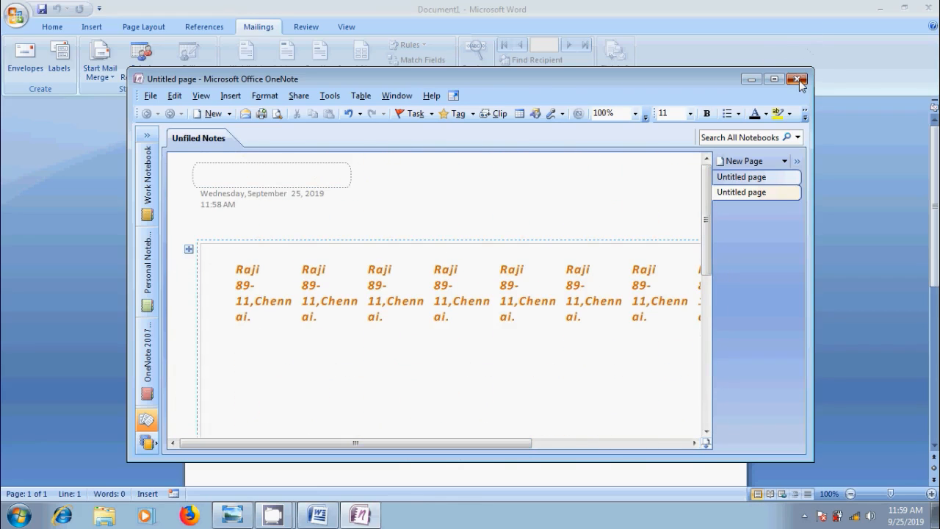
{"action": "left_click", "coordinate": [797, 79]}
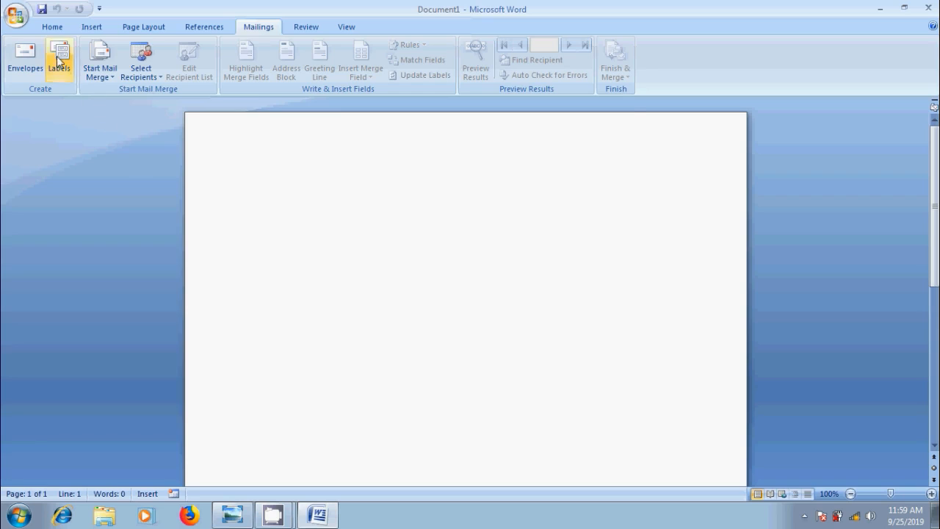
- Generate Labels3, a new document filled with Raju 10-11, Mumbai labels
{"action": "left_click", "coordinate": [59, 59]}
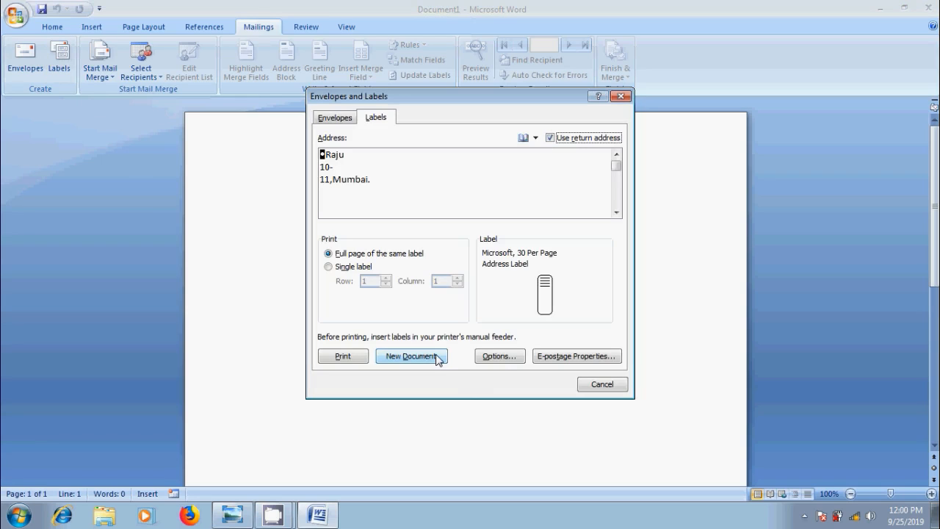
{"action": "left_click", "coordinate": [410, 355]}
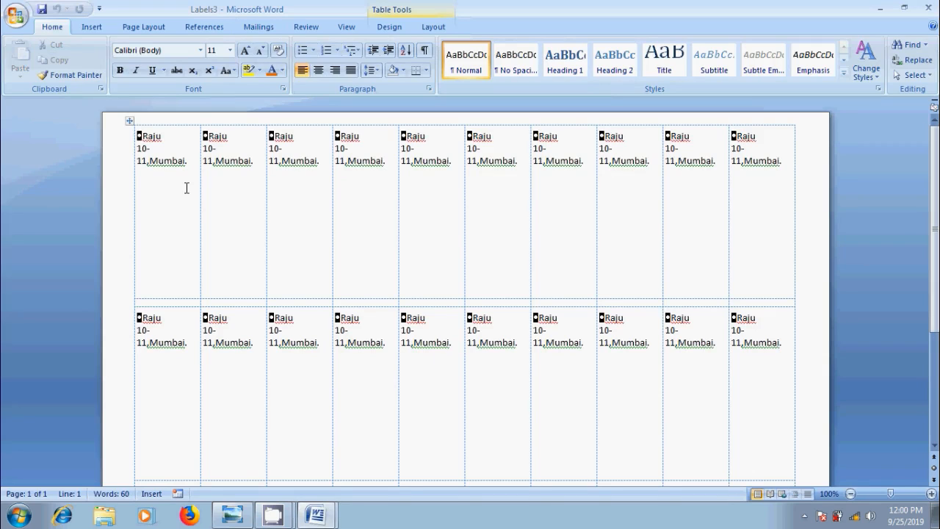
{"action": "left_click", "coordinate": [91, 27]}
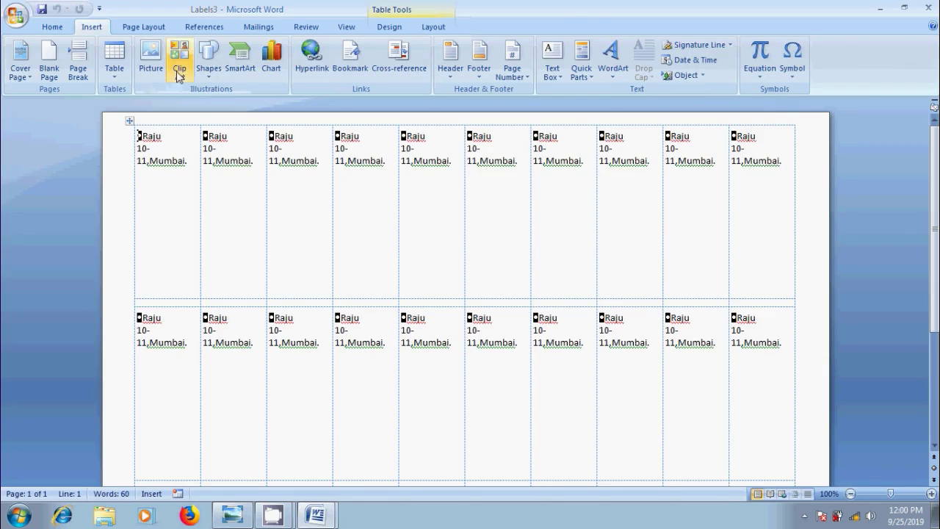
- Search clip art for flowers and drag the white roses picture into the first label
{"action": "left_click", "coordinate": [179, 59]}
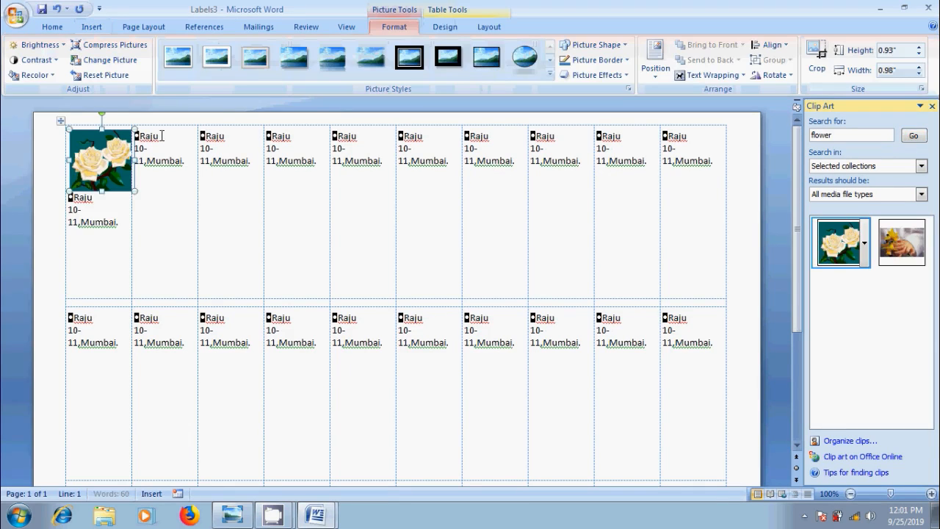
{"action": "left_click_drag", "start_coordinate": [134, 192], "coordinate": [78, 138]}
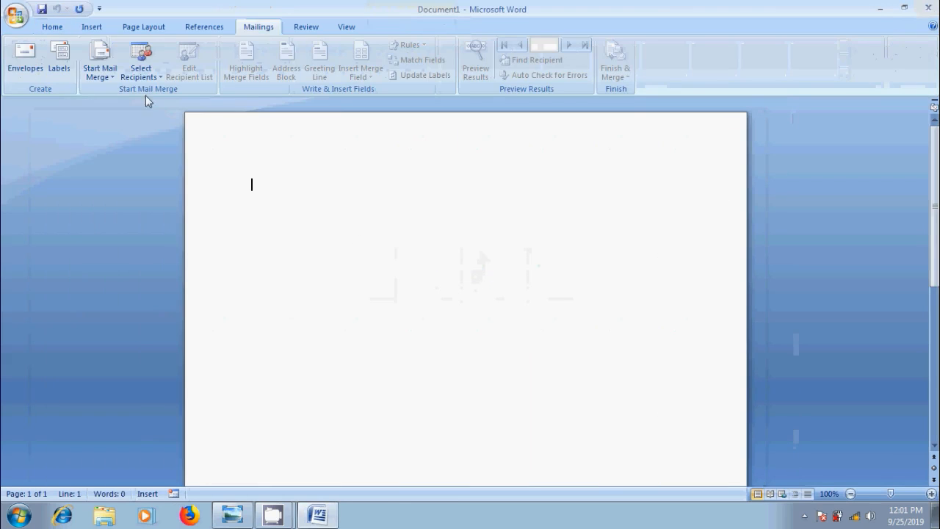
- Generate a blank Labels document using the 30 Per Page address label type
{"action": "left_click", "coordinate": [59, 59]}
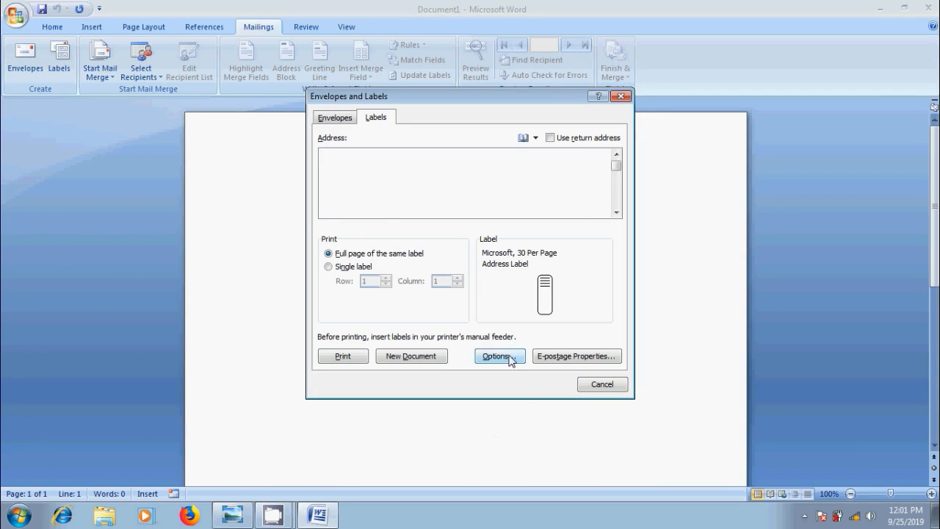
{"action": "left_click", "coordinate": [499, 355]}
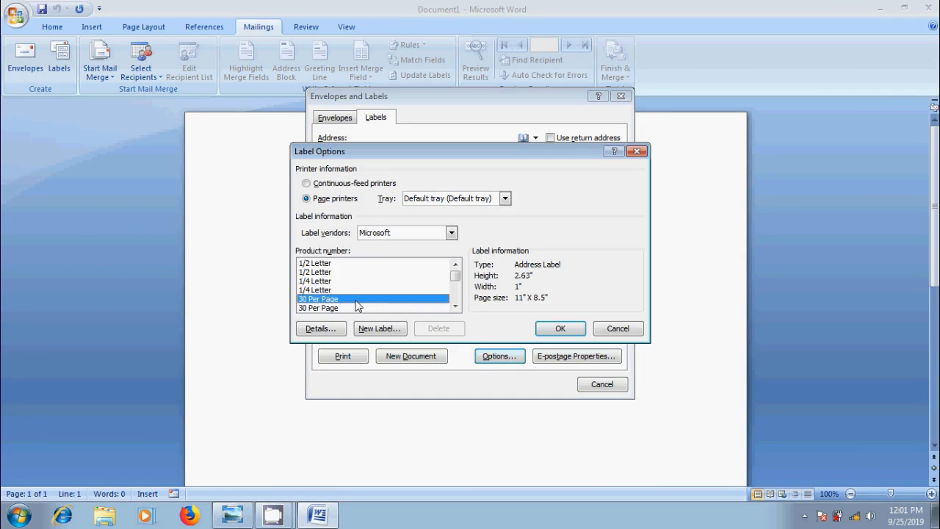
{"action": "mouse_move", "coordinate": [560, 328]}
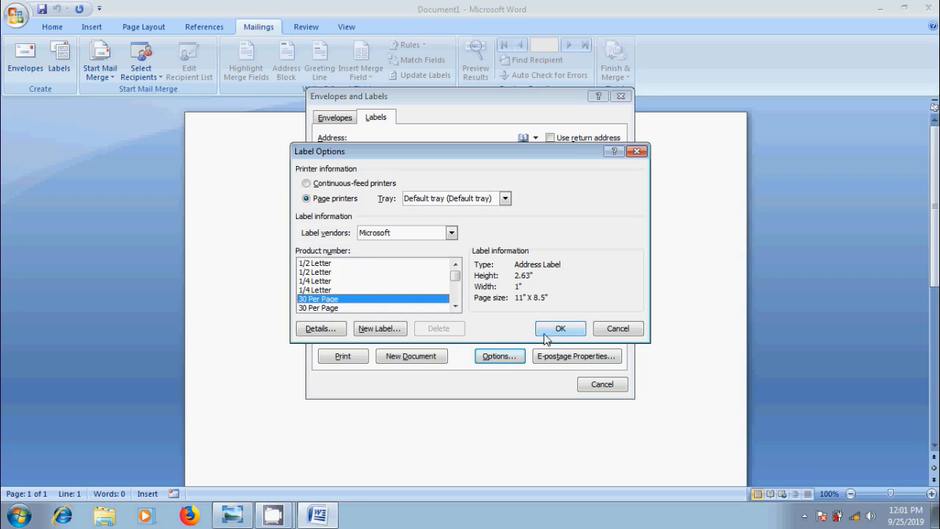
{"action": "left_click", "coordinate": [559, 328]}
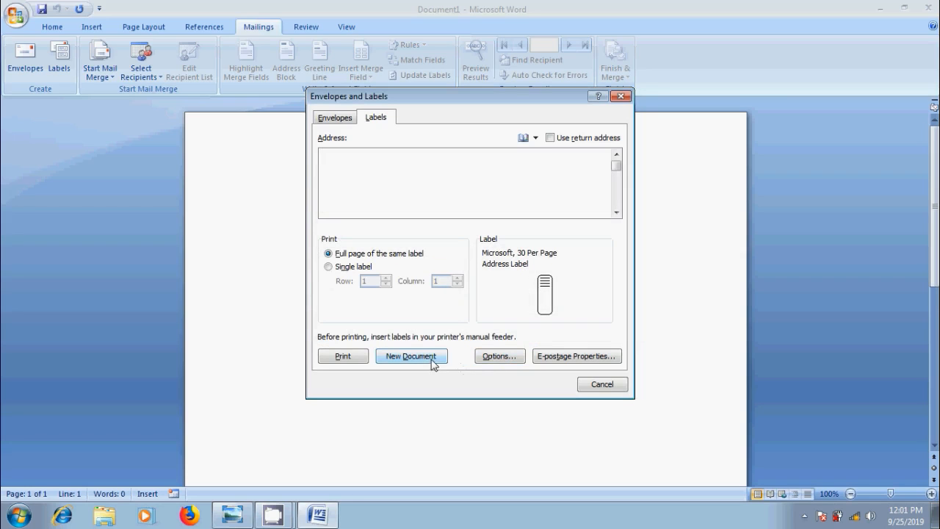
{"action": "left_click", "coordinate": [410, 355]}
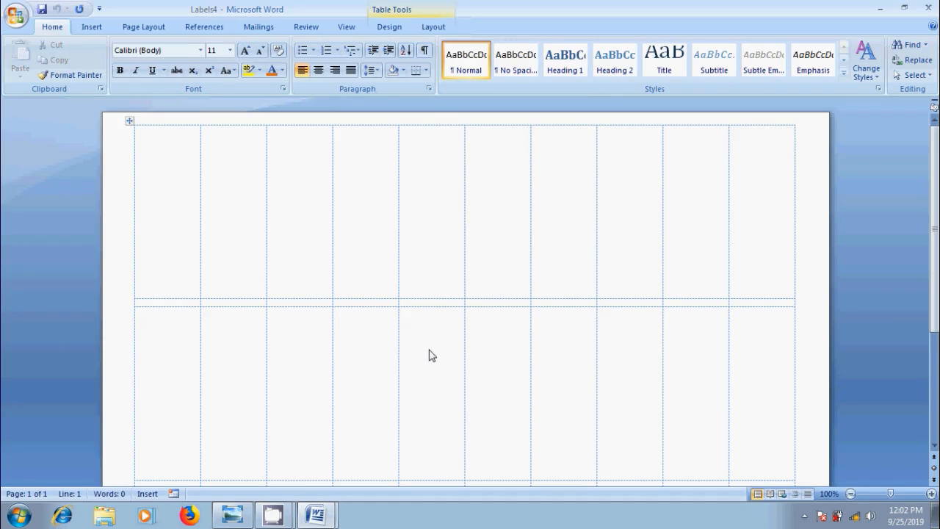
- Type the names 'Rajghana' and 'Sweety' into the first two label cells
{"action": "type", "text": "Raju"}
{"action": "type", "text": "Me"}
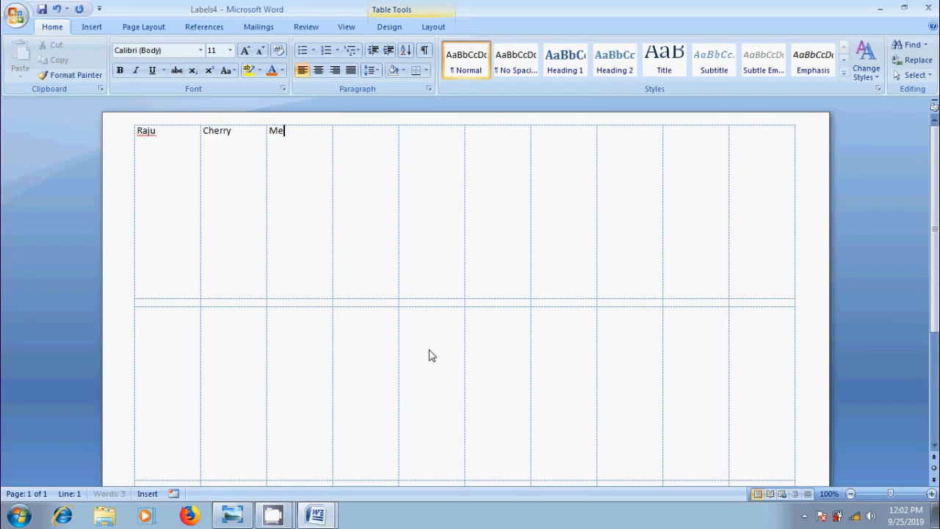
{"action": "type", "text": "ghana\tS"}
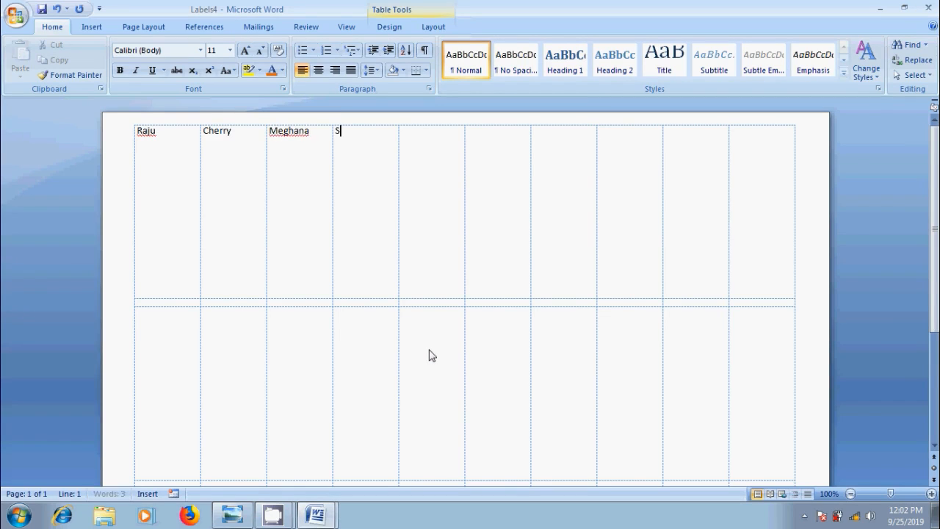
{"action": "type", "text": "weety"}
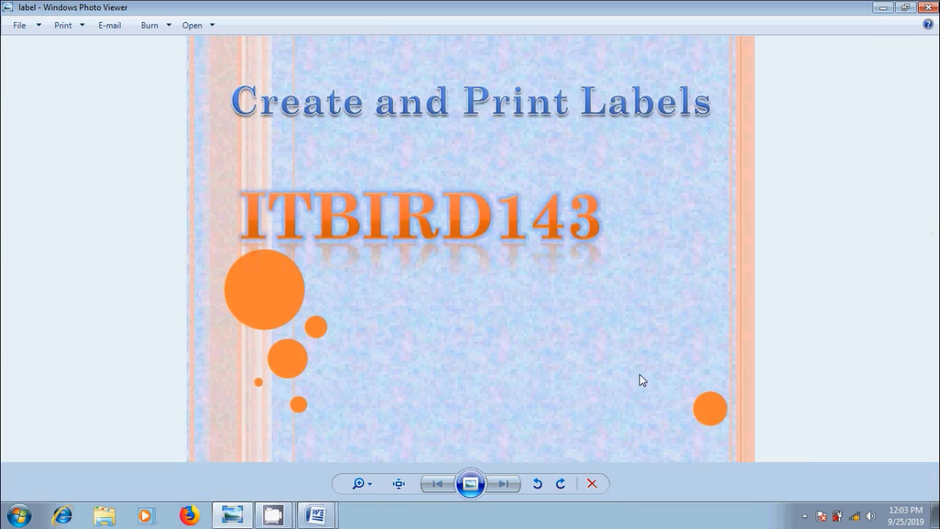
{"action": "mouse_move", "coordinate": [624, 352]}
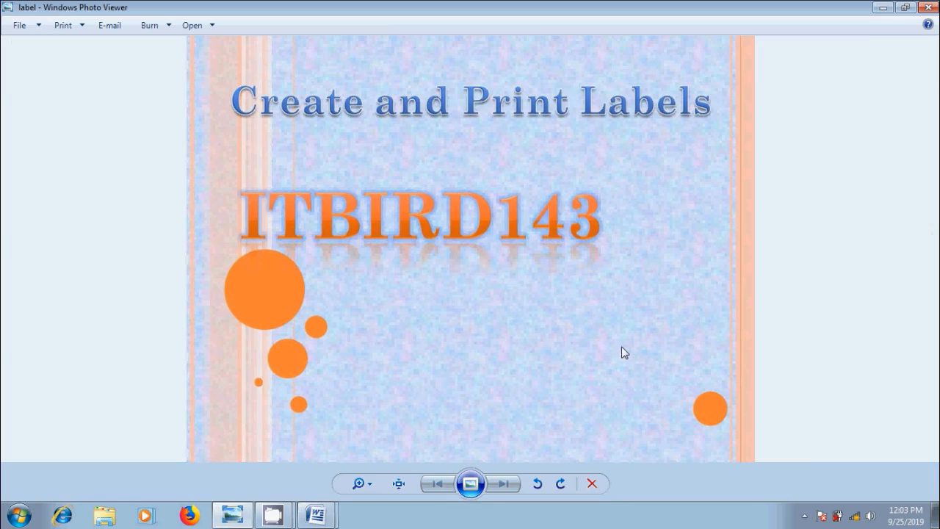